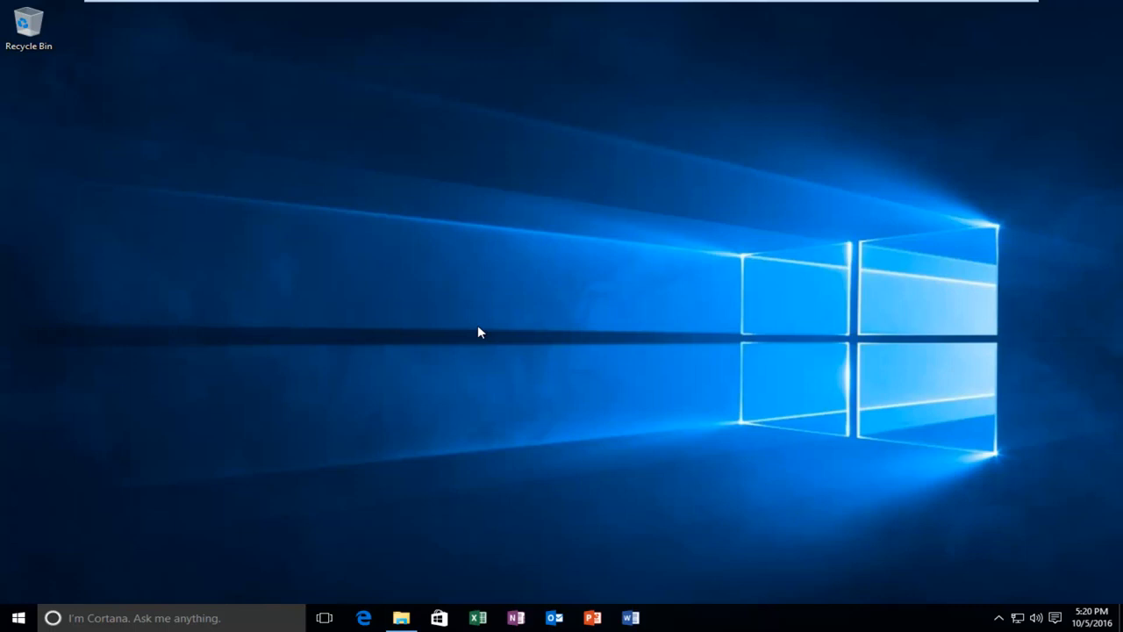
pyautogui.moveTo(447, 286)
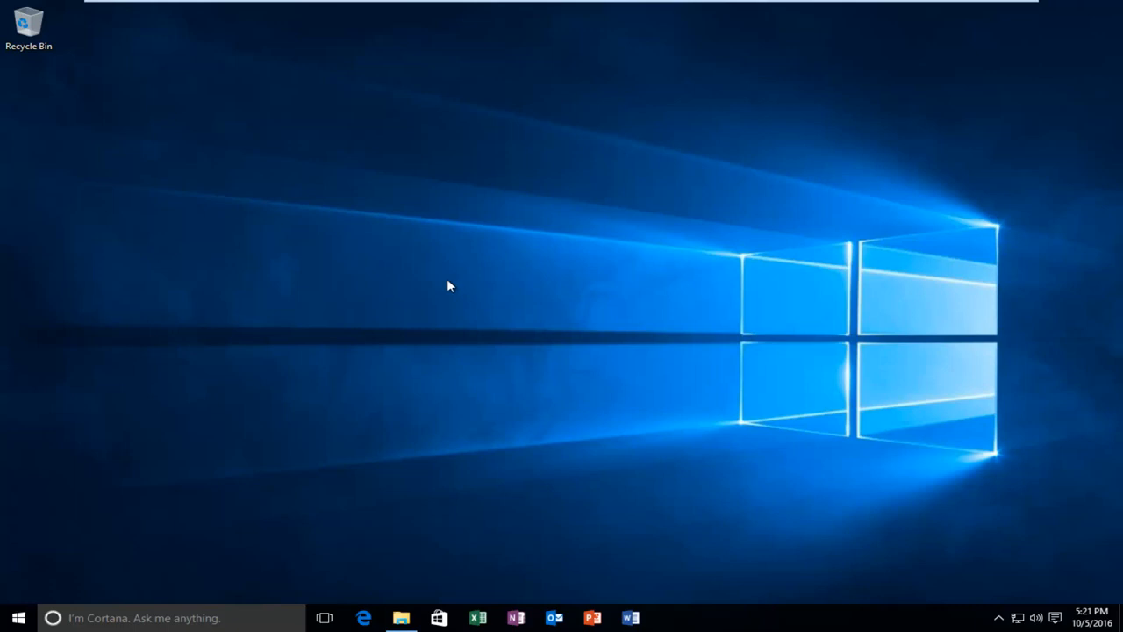
pyautogui.moveTo(438, 346)
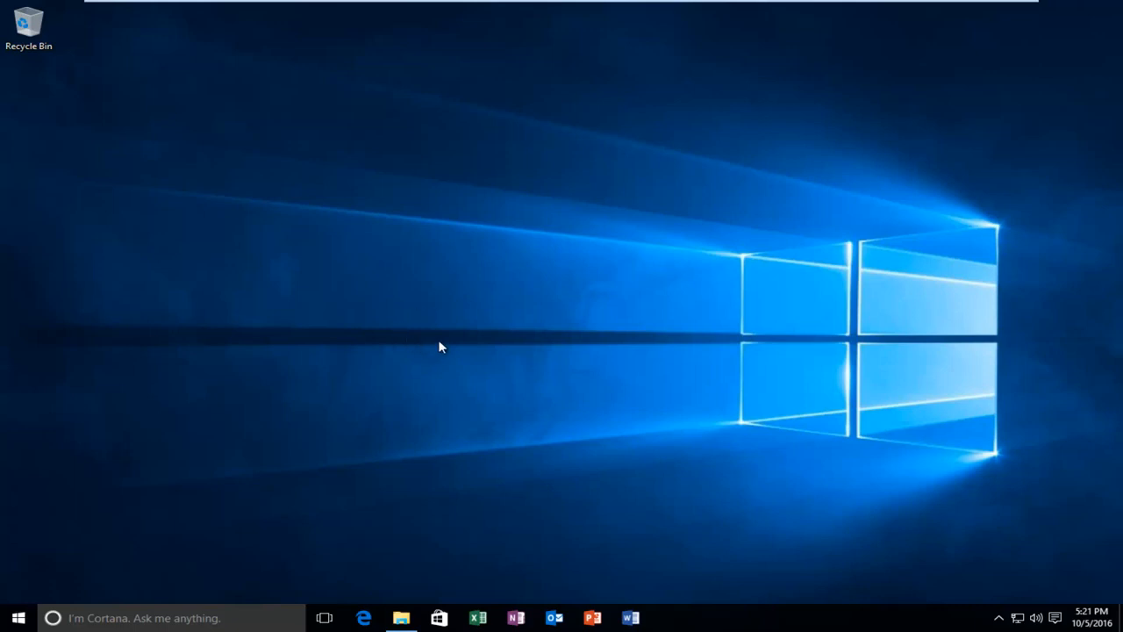
pyautogui.moveTo(980, 537)
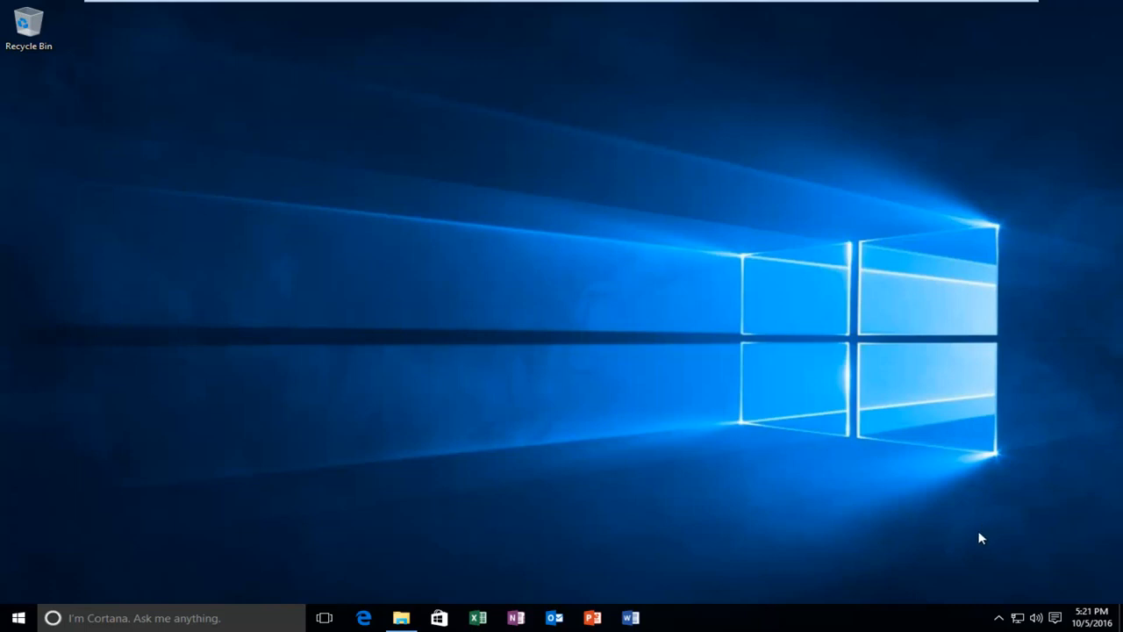
pyautogui.moveTo(999, 614)
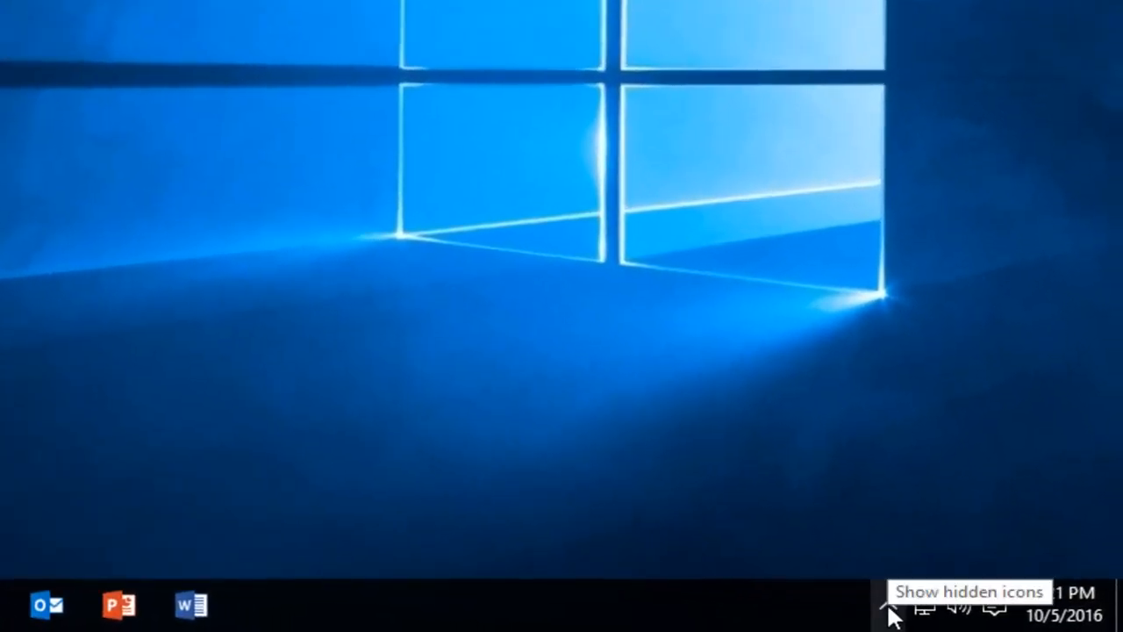
# Expand the hidden tray icons to show OneDrive's not-signed-in cloud icon.
pyautogui.click(888, 604)
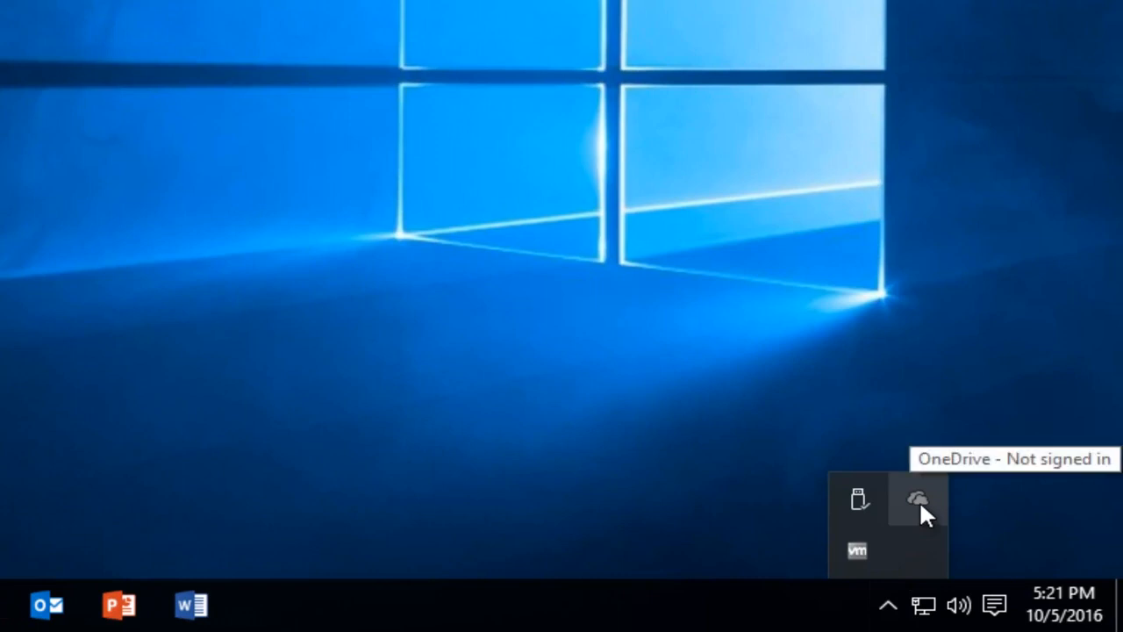
pyautogui.moveTo(917, 522)
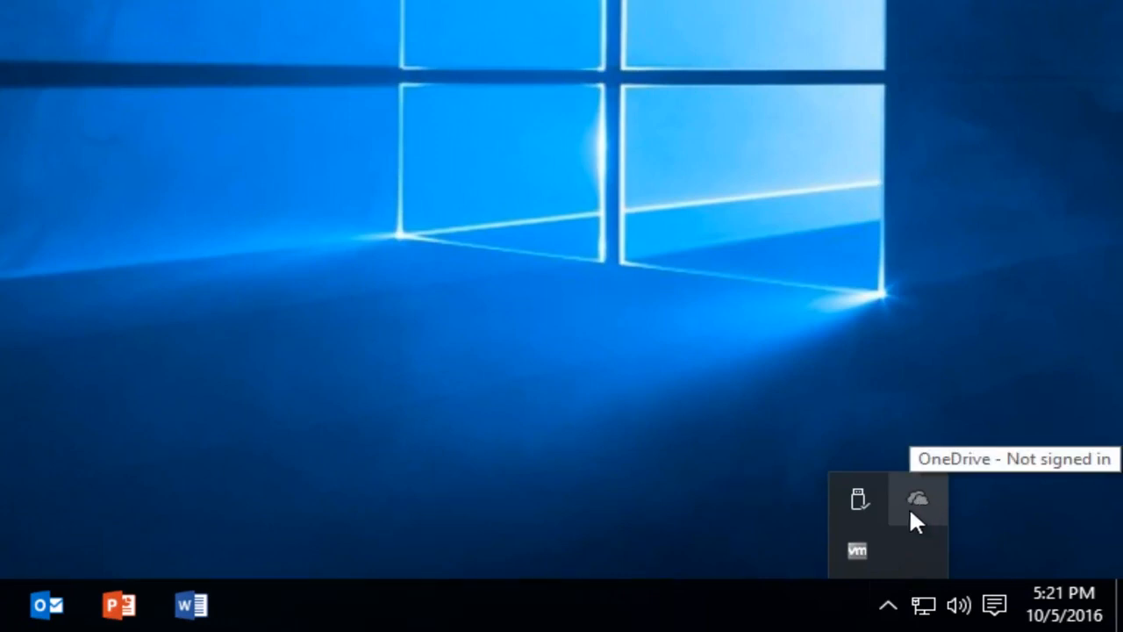
pyautogui.moveTo(923, 506)
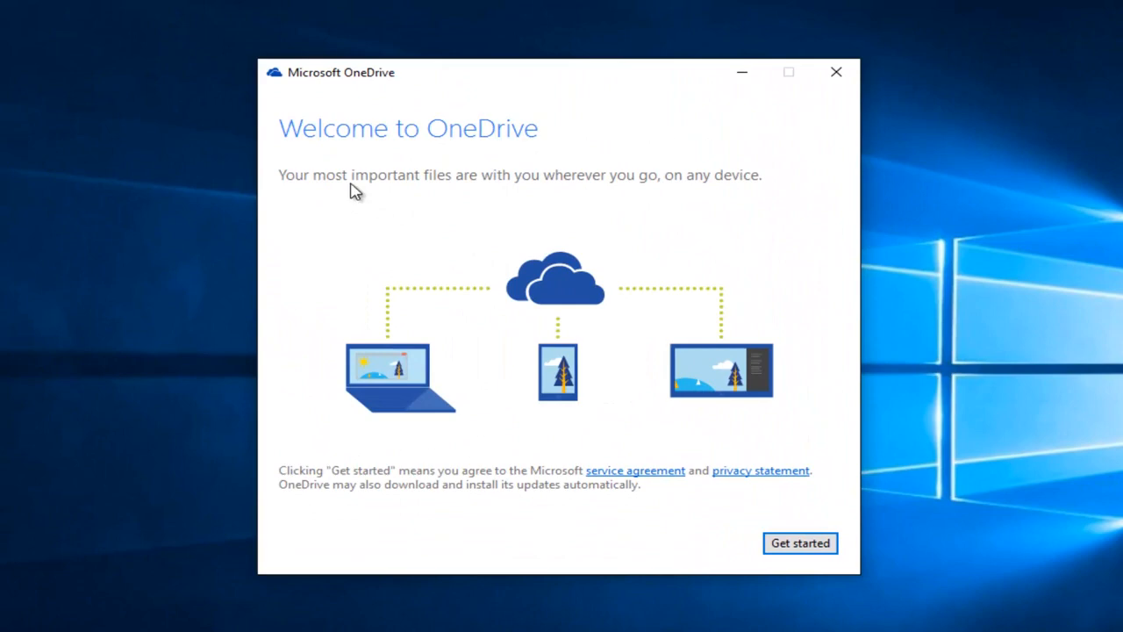
pyautogui.moveTo(430, 195)
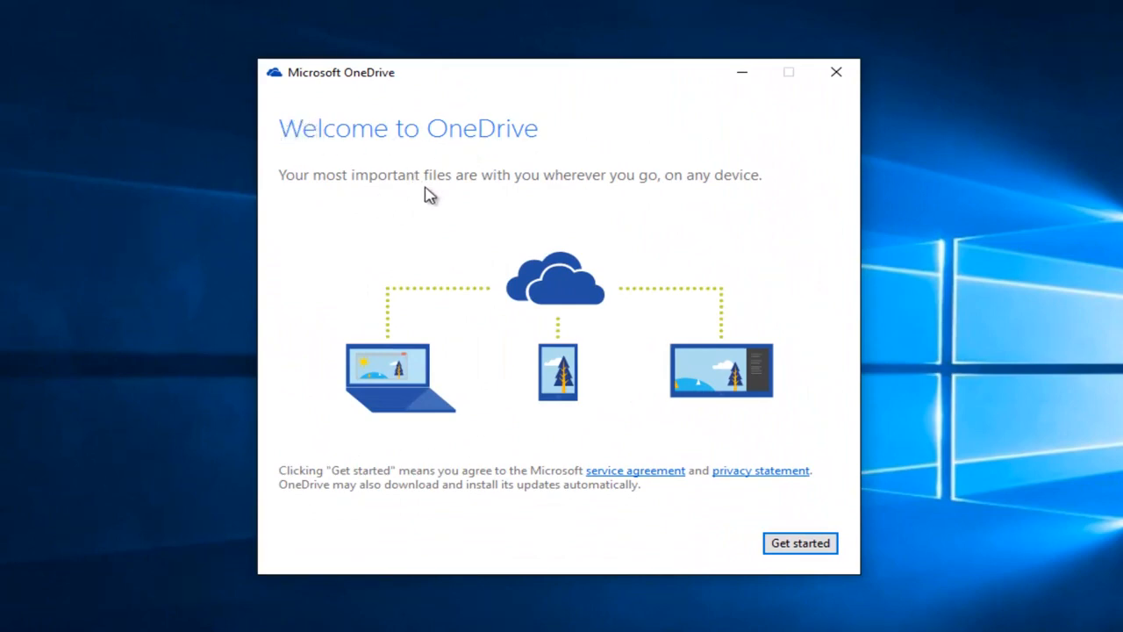
pyautogui.moveTo(633, 194)
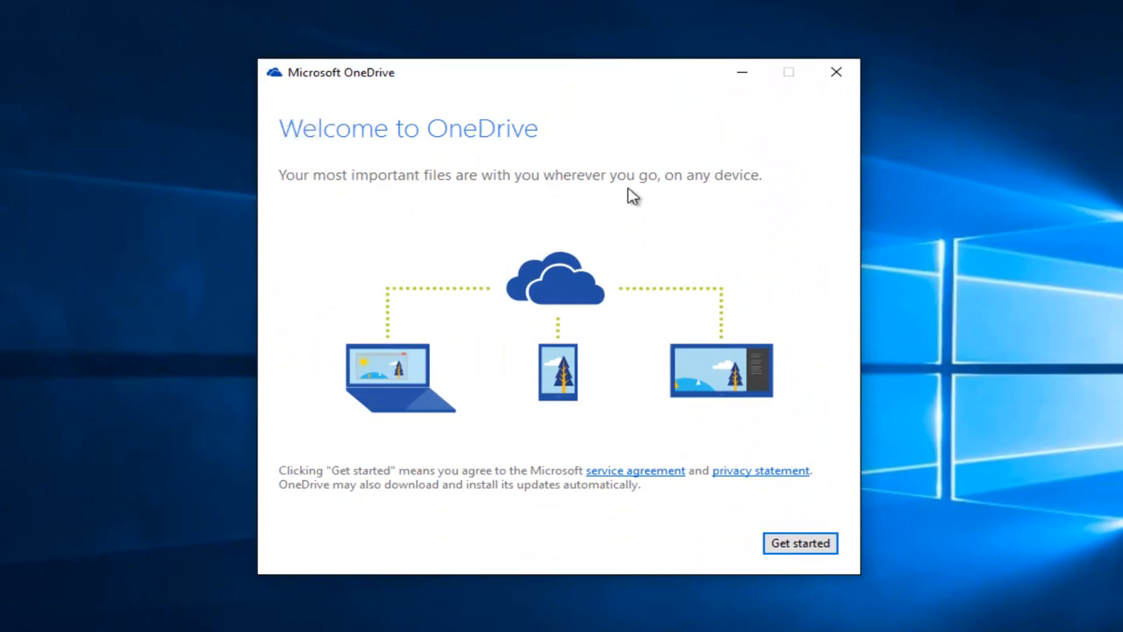
pyautogui.moveTo(656, 397)
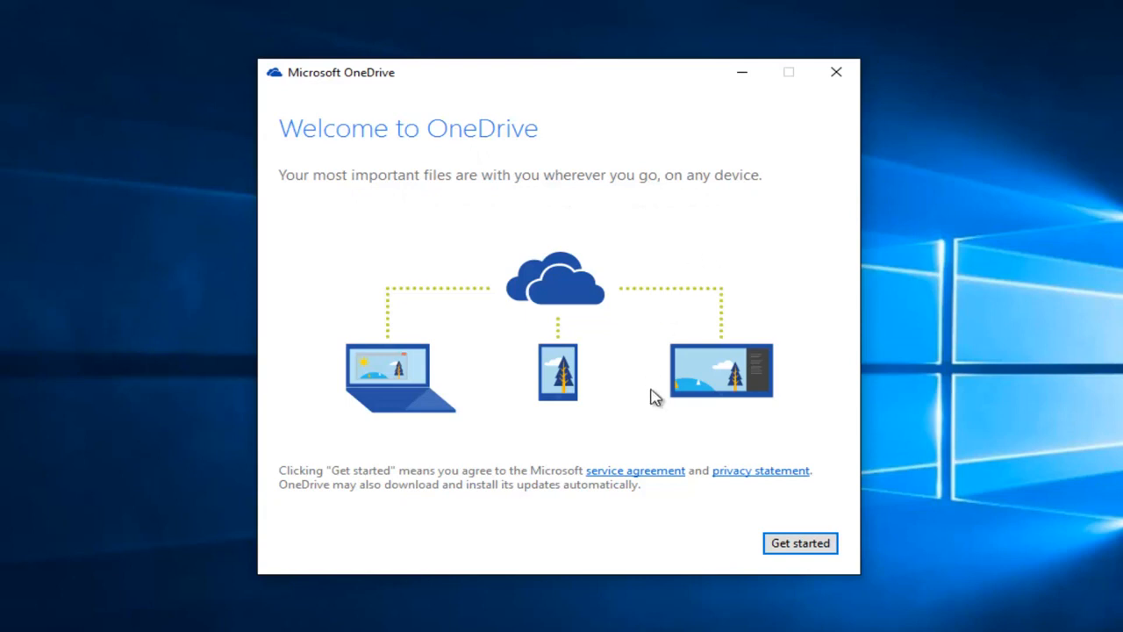
# Choose Get started on the Welcome to OneDrive screen.
pyautogui.click(799, 542)
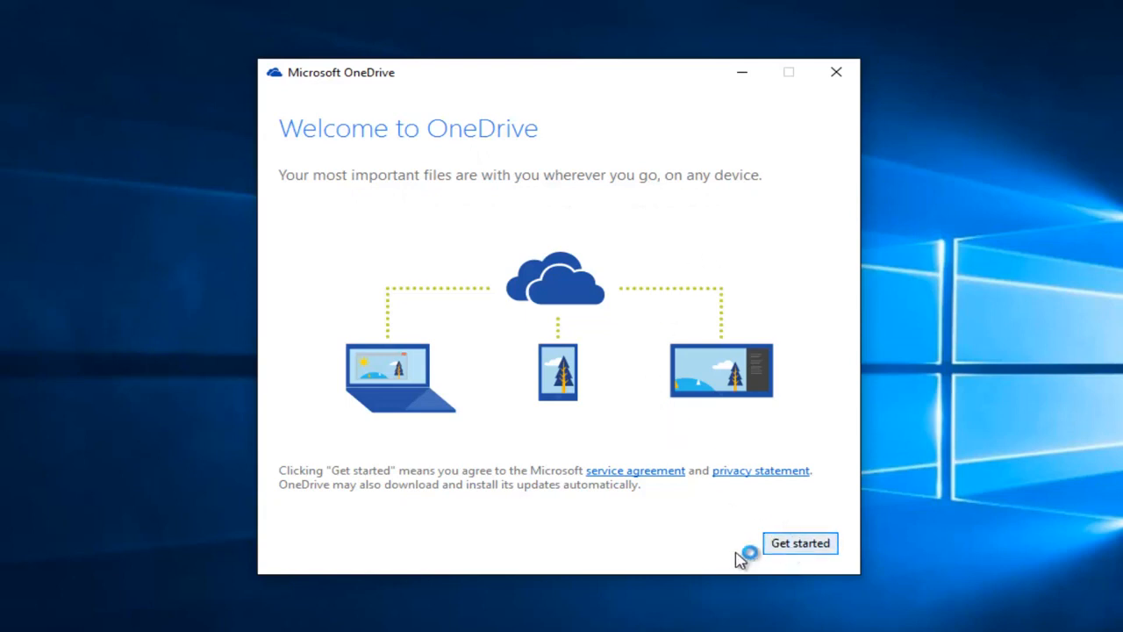
# Show the Microsoft account Email or phone and Password fields via the Sign in button.
pyautogui.click(799, 542)
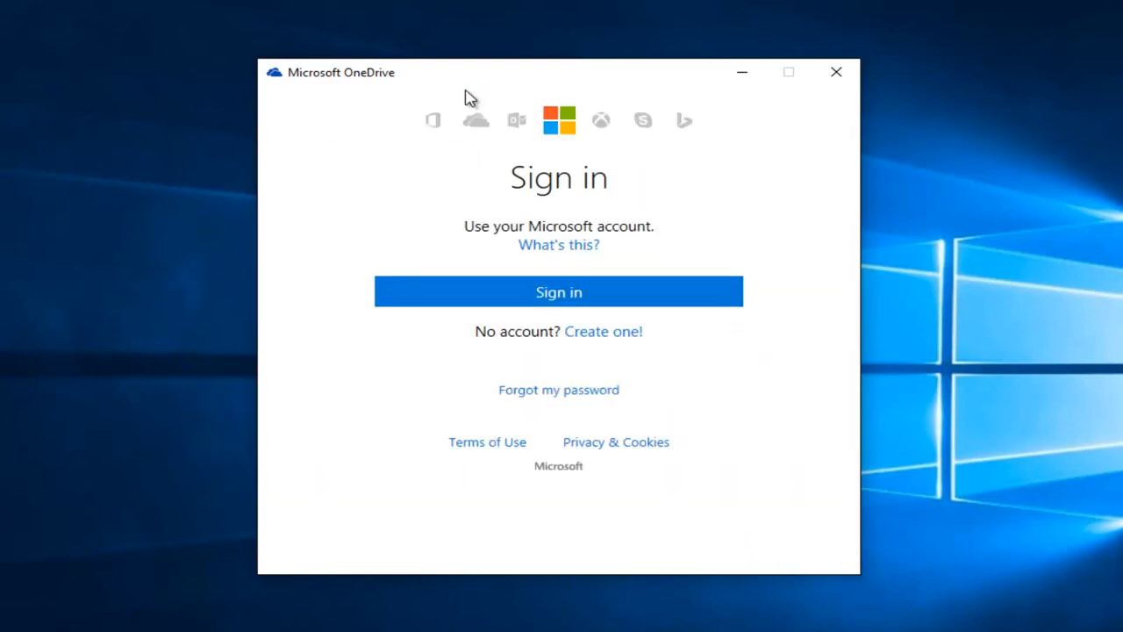
pyautogui.click(559, 291)
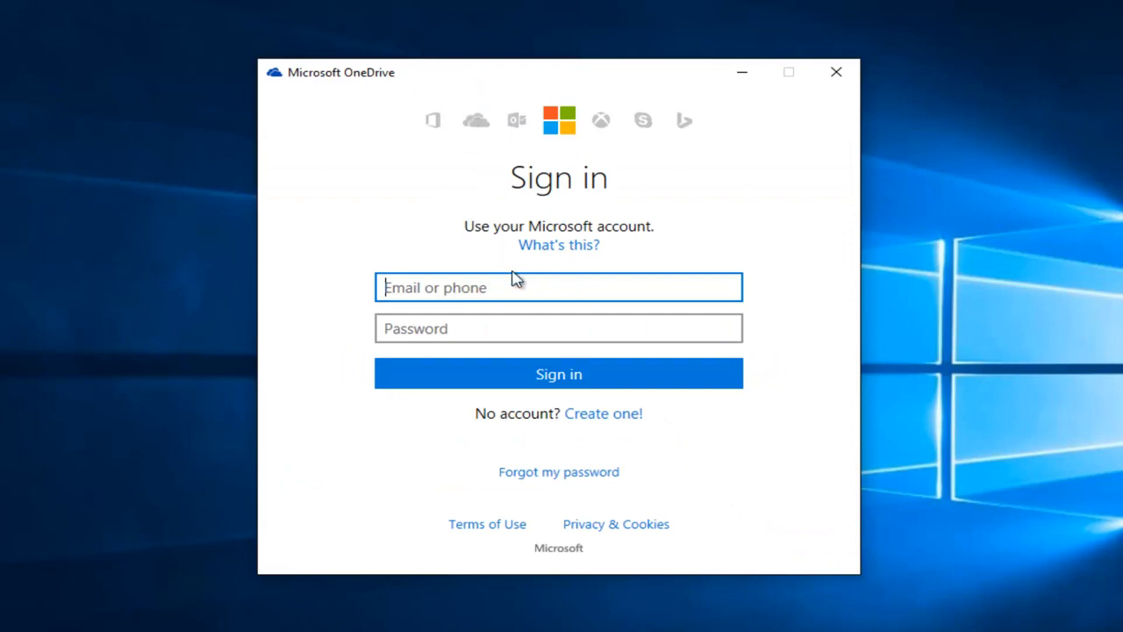
pyautogui.moveTo(612, 439)
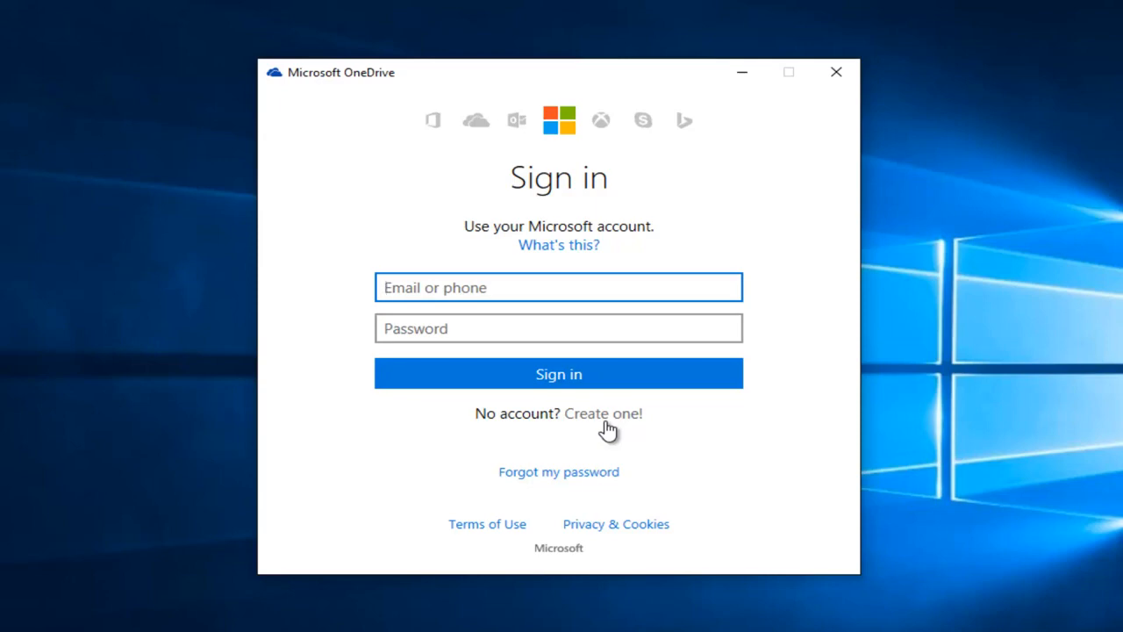
pyautogui.moveTo(672, 452)
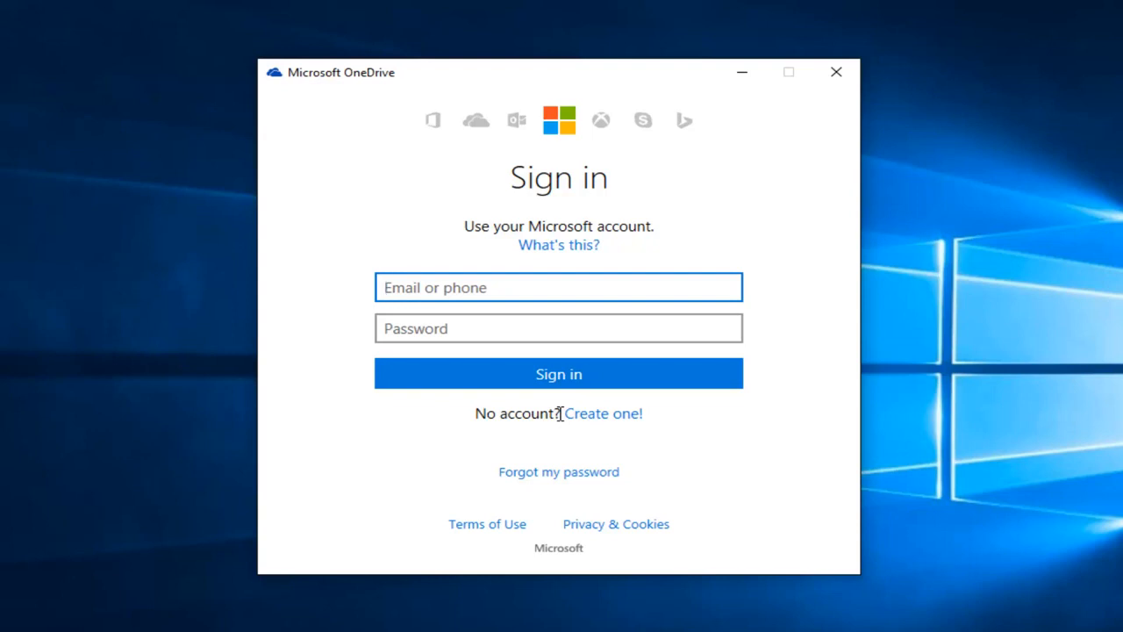
pyautogui.click(558, 287)
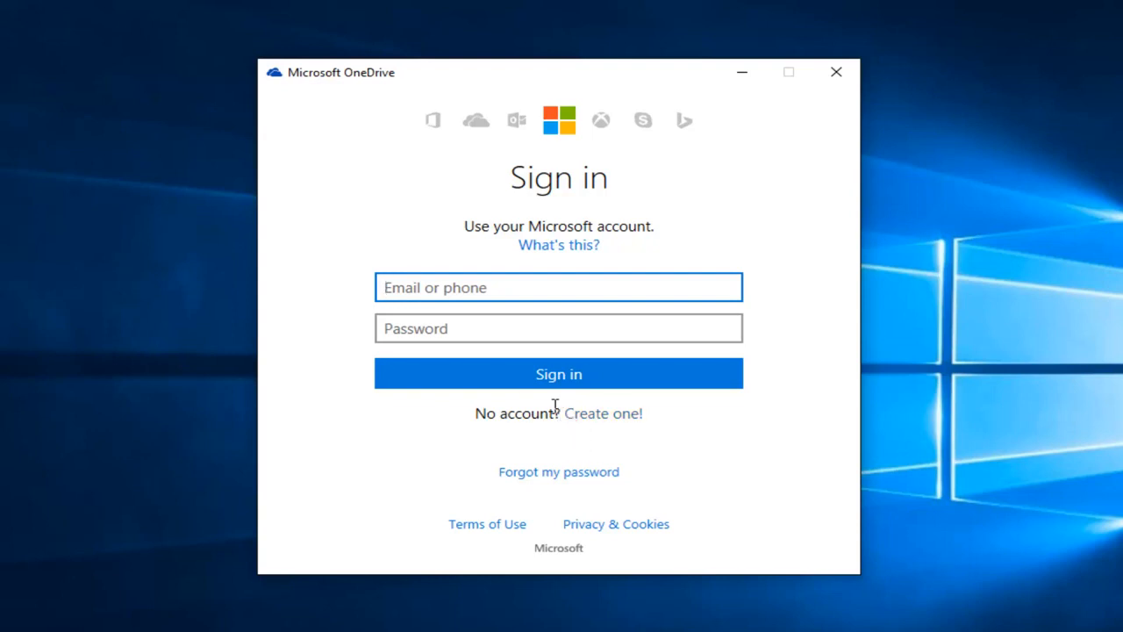
pyautogui.moveTo(360, 394)
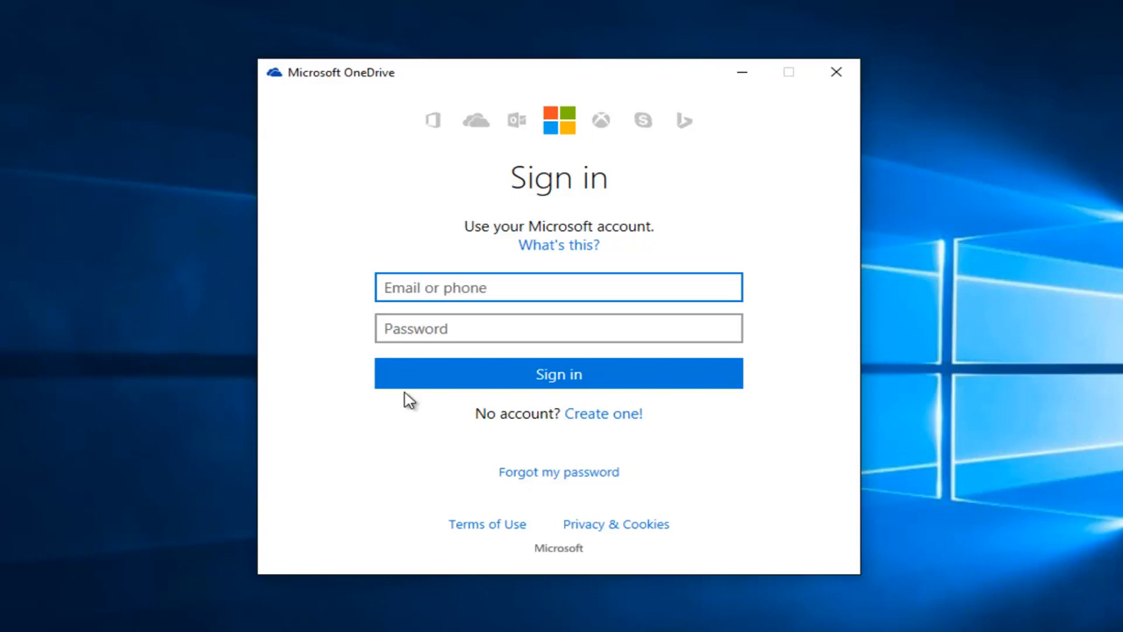
pyautogui.click(558, 287)
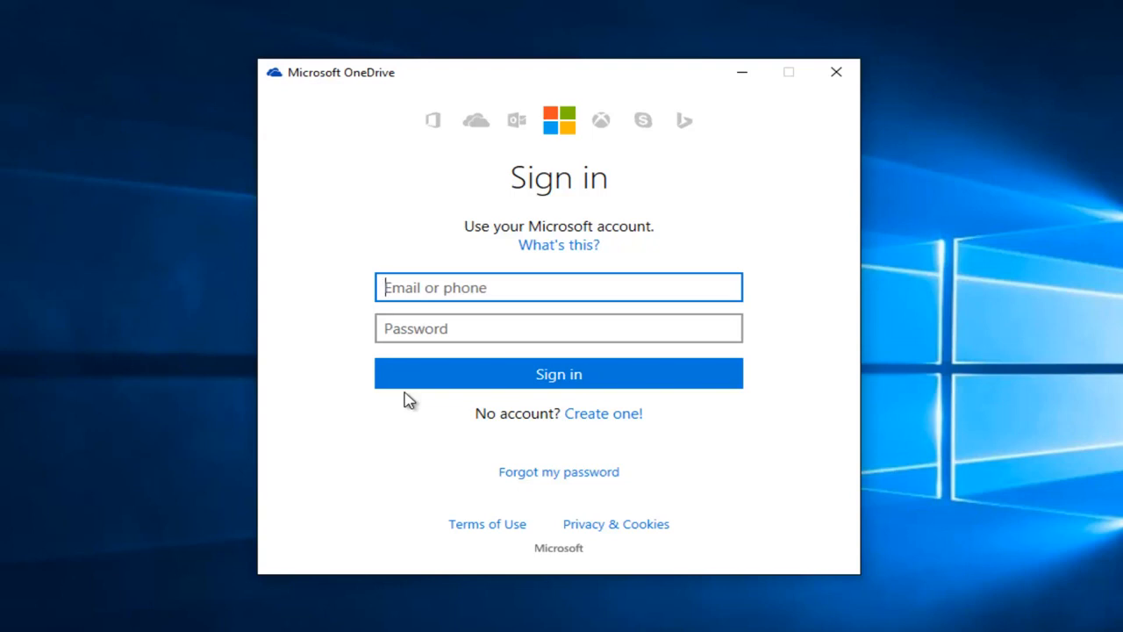